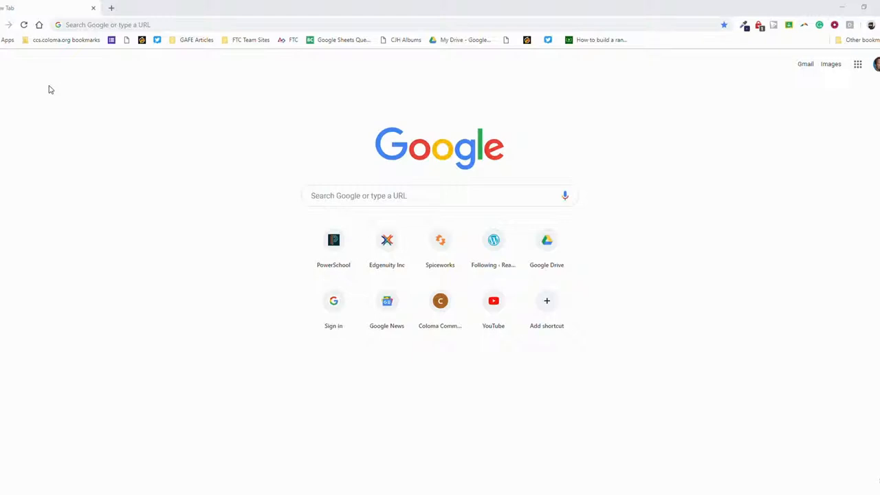
pyautogui.moveTo(72, 77)
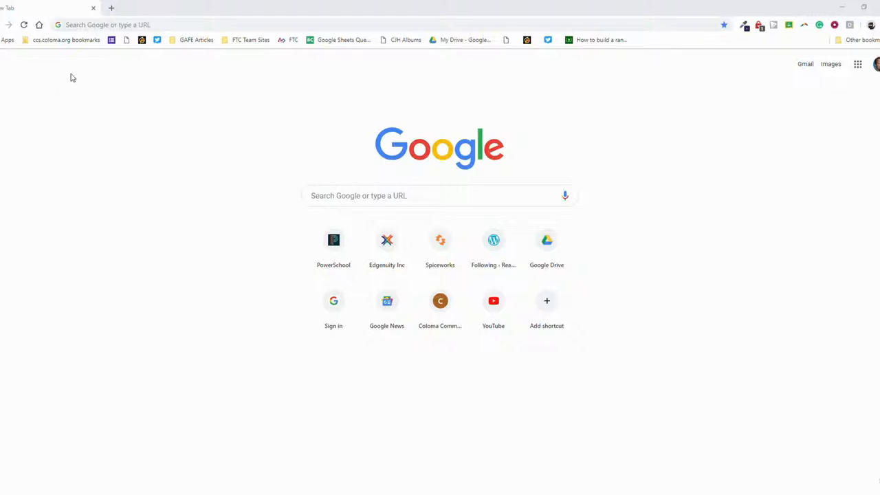
# Step: Enter slides.new in the address bar to create a new blank presentation
pyautogui.click(110, 25)
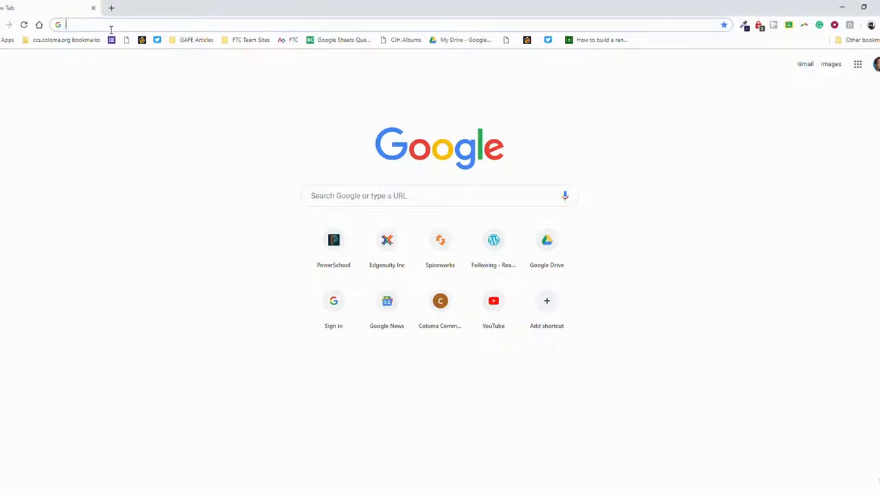
pyautogui.write('slides.new')
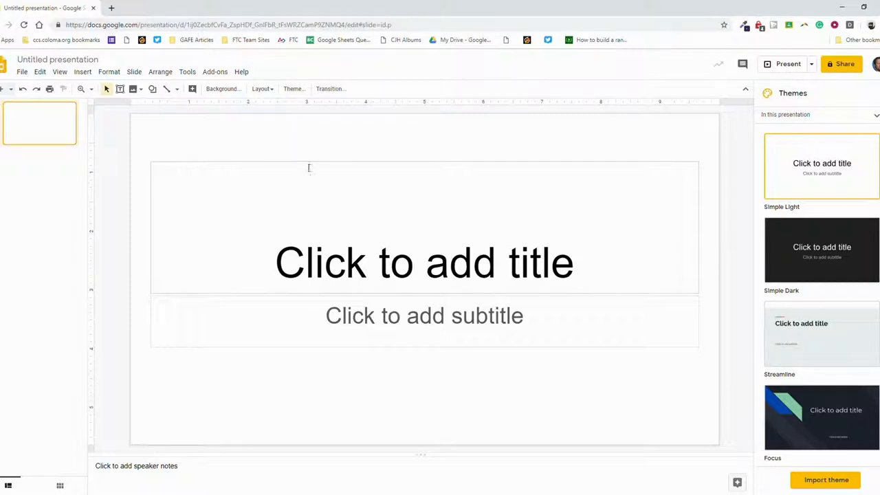
pyautogui.moveTo(785, 64)
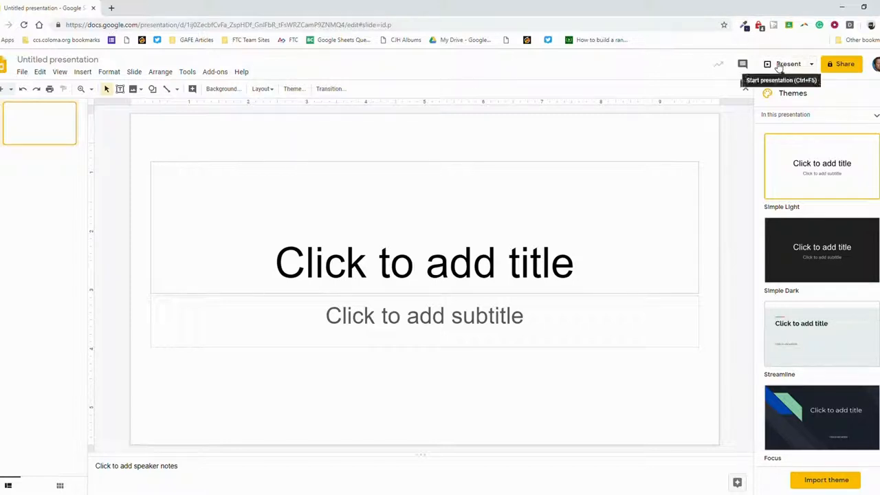